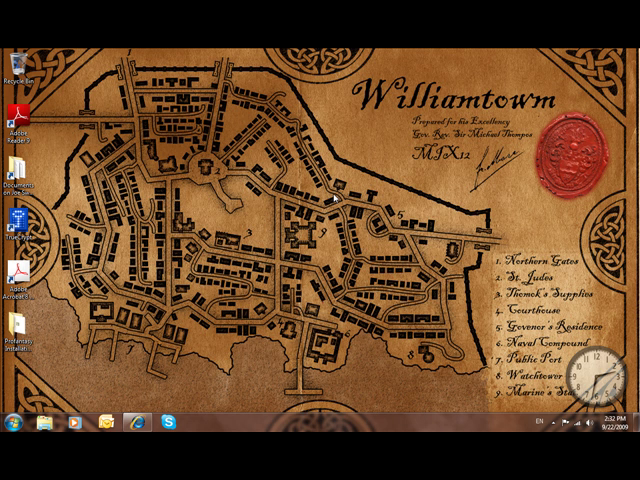
Step: Open the installation files folder holding the CC3 installer and font folders
{"action": "double_click", "coordinate": [14, 330]}
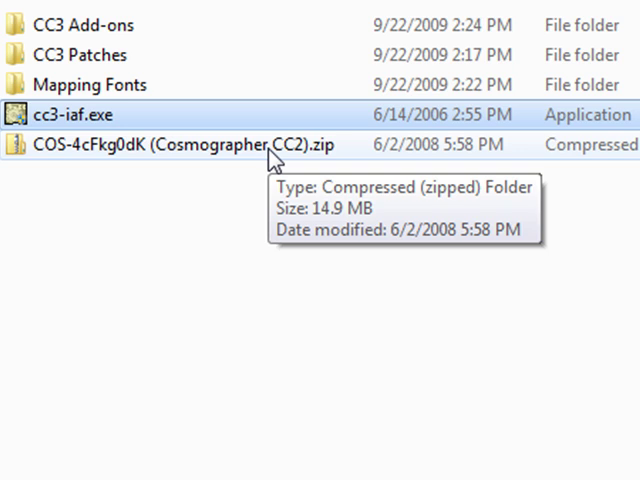
{"action": "mouse_move", "coordinate": [240, 120]}
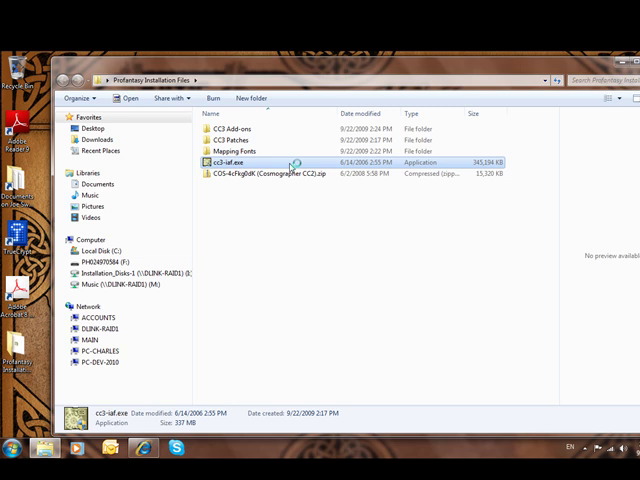
Step: Run cc3-iaf.exe, accept serial, default ProFantasy folder and Complete tool set, and install
{"action": "double_click", "coordinate": [222, 164]}
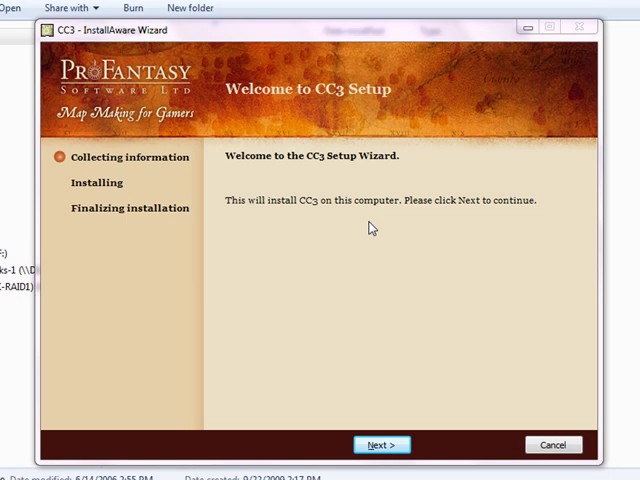
{"action": "mouse_move", "coordinate": [170, 164]}
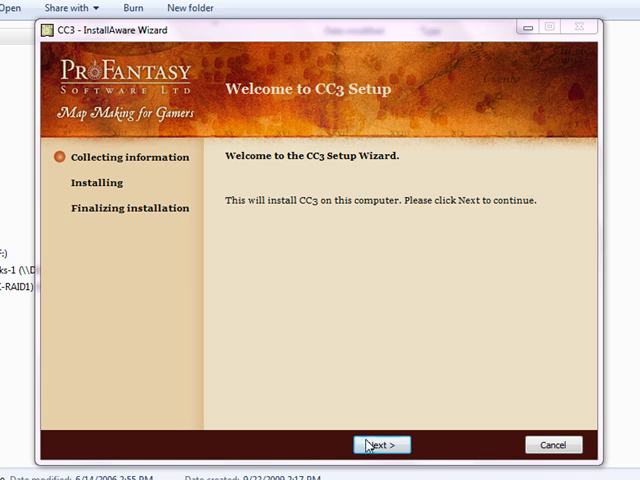
{"action": "left_click", "coordinate": [380, 444]}
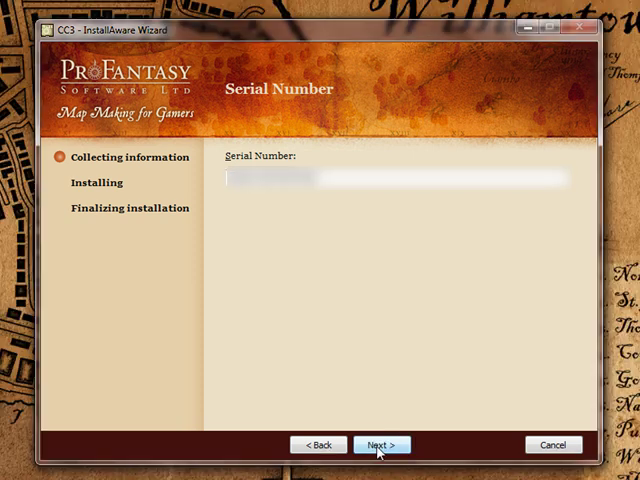
{"action": "mouse_move", "coordinate": [396, 372]}
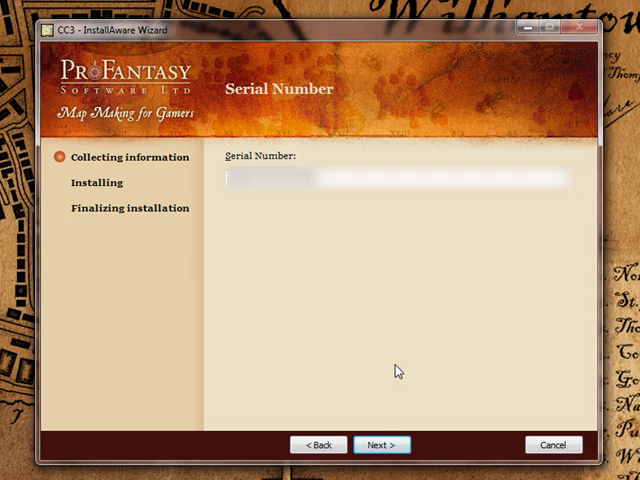
{"action": "left_click", "coordinate": [380, 444]}
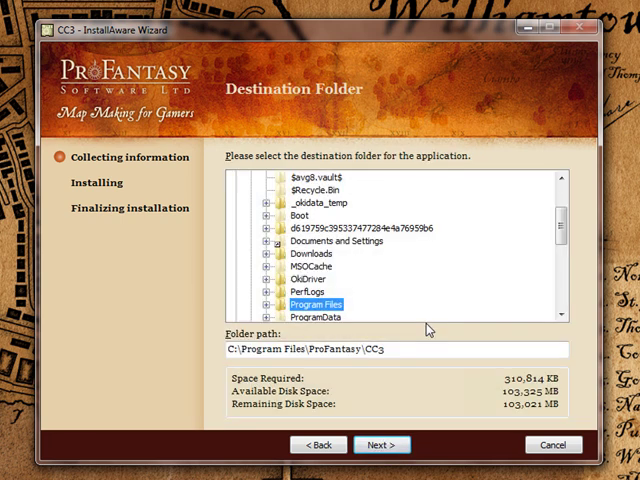
{"action": "left_click", "coordinate": [378, 444]}
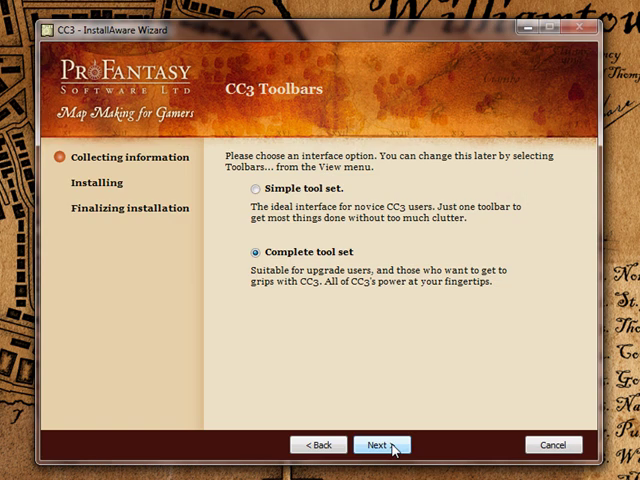
{"action": "left_click", "coordinate": [382, 444]}
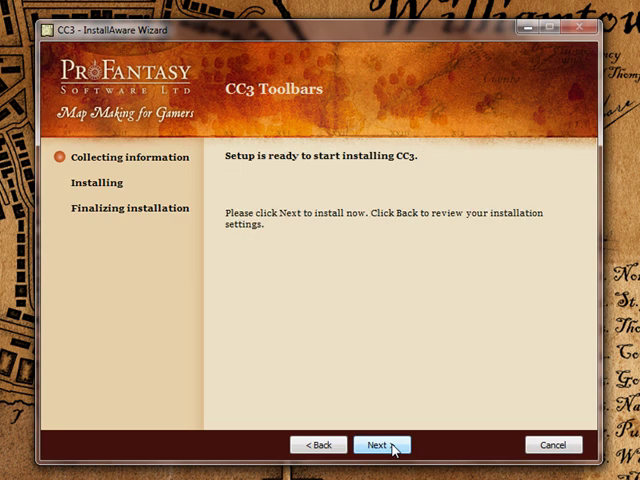
{"action": "left_click", "coordinate": [384, 444]}
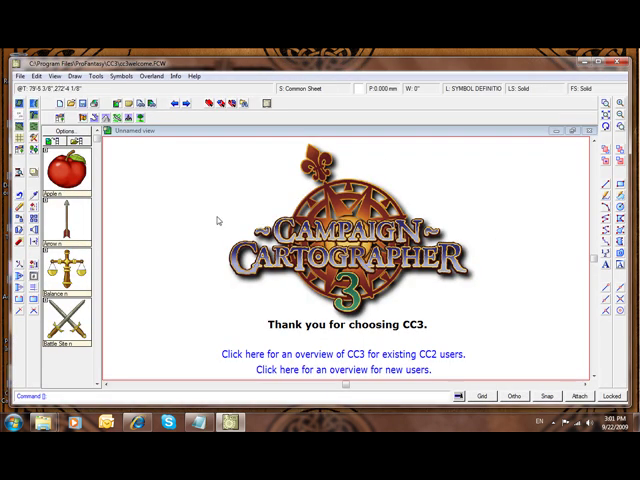
{"action": "mouse_move", "coordinate": [432, 144]}
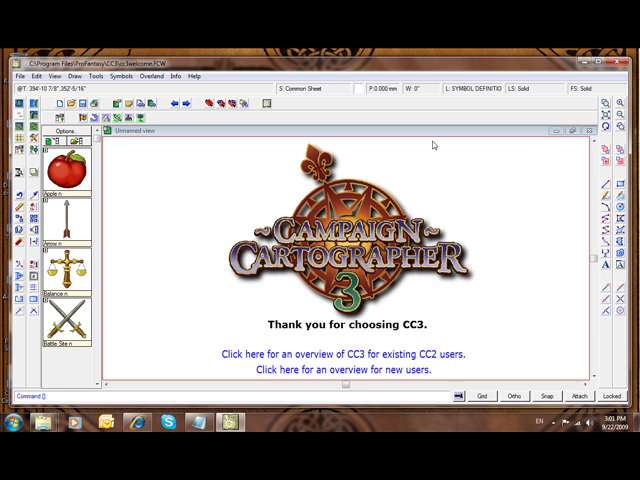
{"action": "mouse_move", "coordinate": [560, 118]}
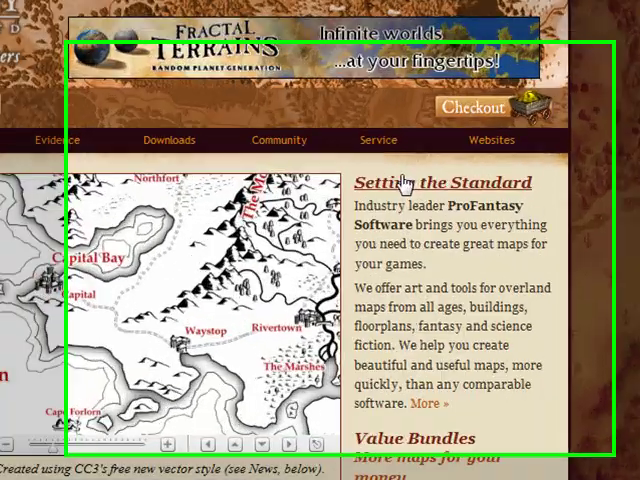
Step: Download CC3 Patch 7 from the Service > updates page of the ProFantasy site
{"action": "left_click", "coordinate": [378, 140]}
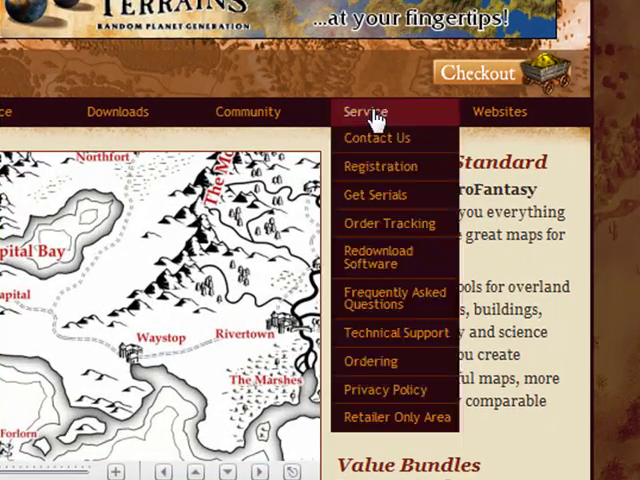
{"action": "left_click", "coordinate": [376, 166]}
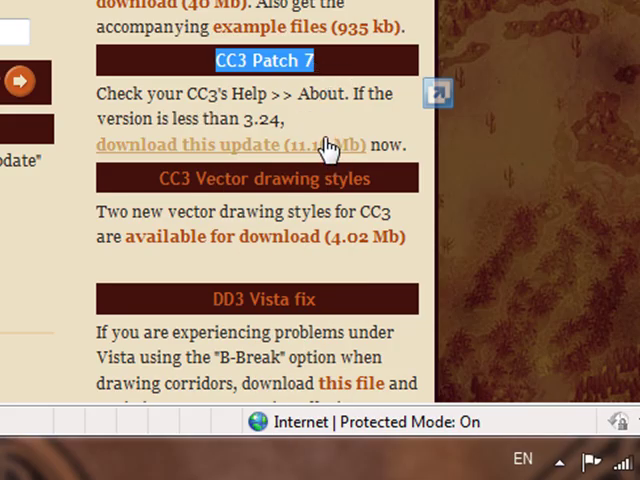
{"action": "mouse_move", "coordinate": [344, 150]}
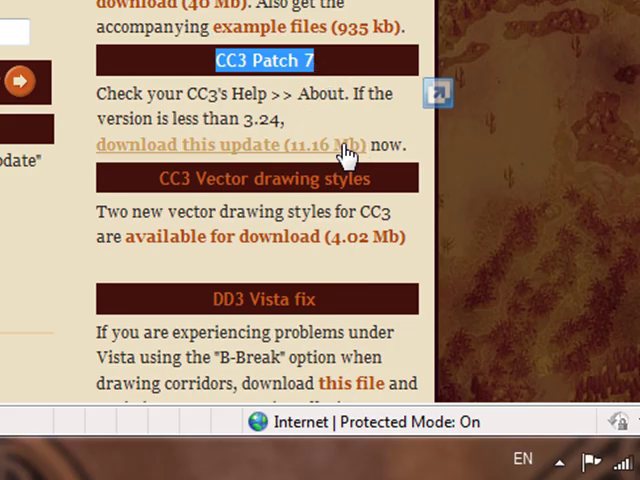
{"action": "left_click", "coordinate": [232, 144]}
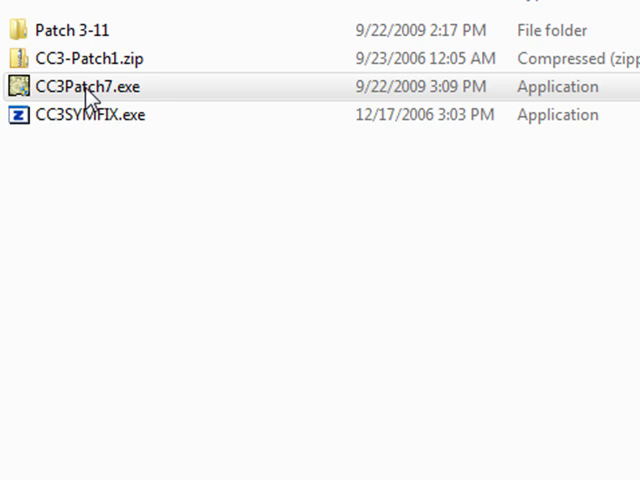
Step: Launch CC3Patch7.exe from the CC3 Patches folder
{"action": "left_click", "coordinate": [84, 88]}
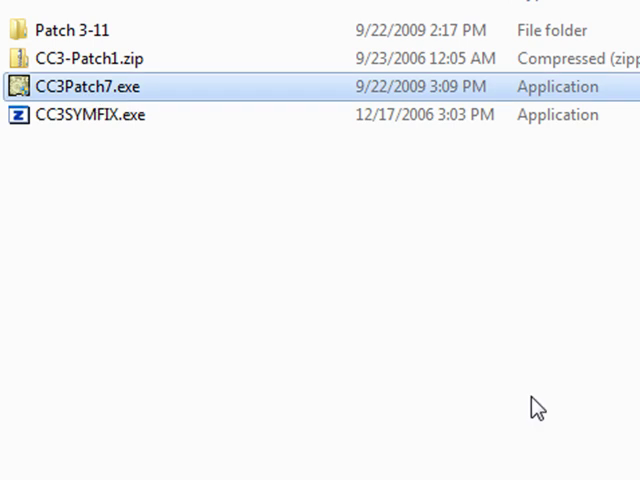
{"action": "double_click", "coordinate": [86, 88]}
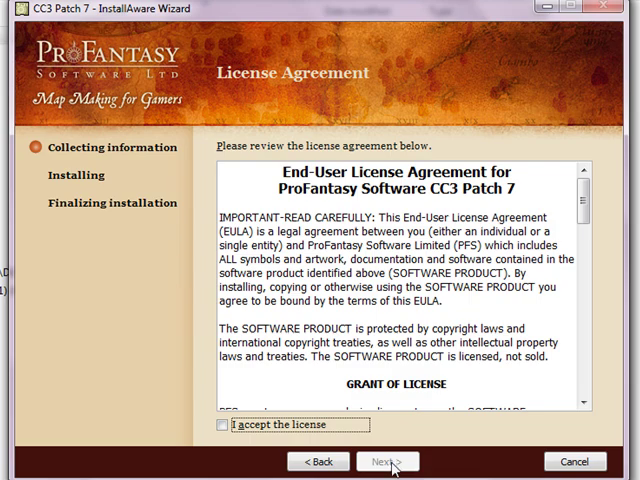
{"action": "left_click", "coordinate": [386, 460]}
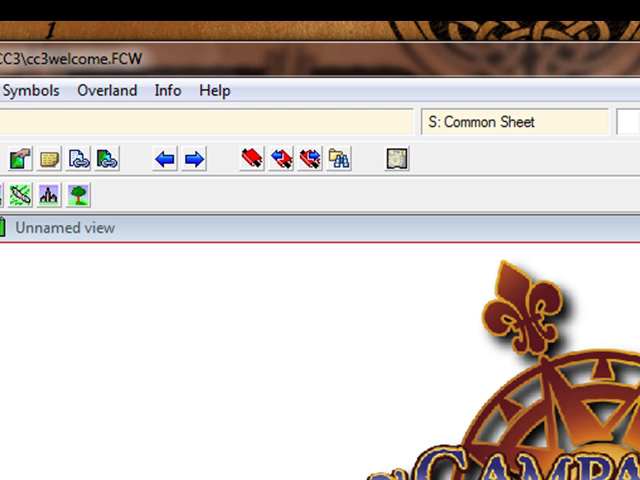
Step: Check Help > About CC3 reports CC Version 3.24
{"action": "left_click", "coordinate": [214, 90]}
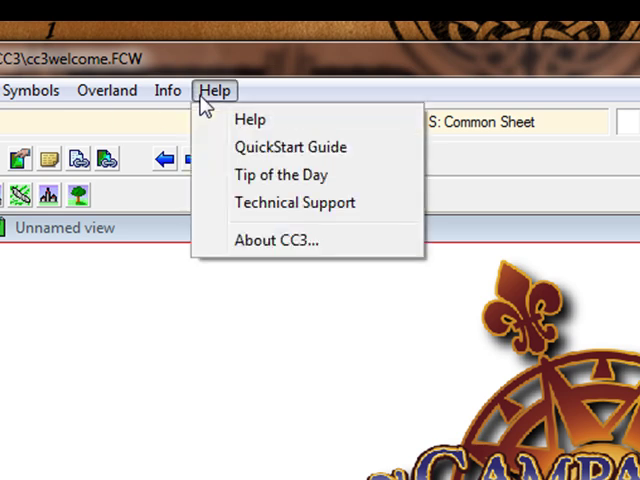
{"action": "left_click", "coordinate": [276, 240]}
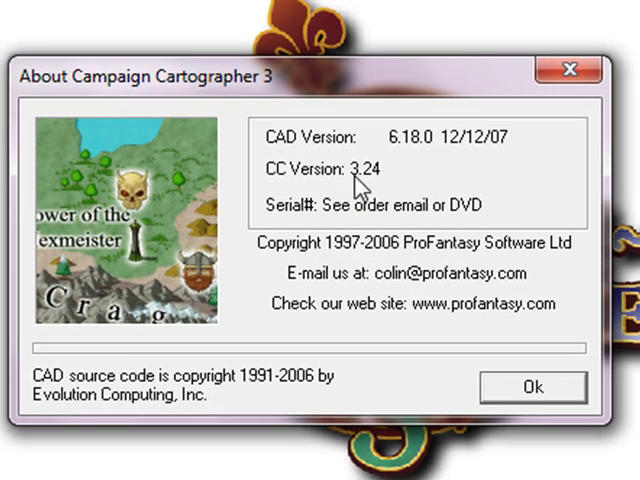
{"action": "mouse_move", "coordinate": [410, 206]}
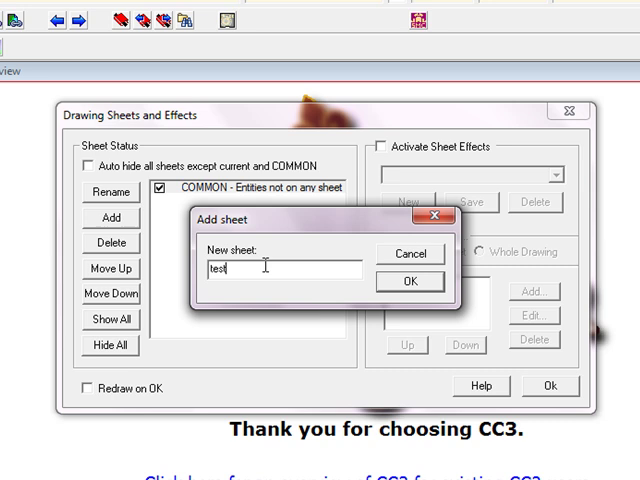
Step: Create sheet 'test', activate sheet effects and add the Edge Fade, Inner effect
{"action": "left_click", "coordinate": [408, 280]}
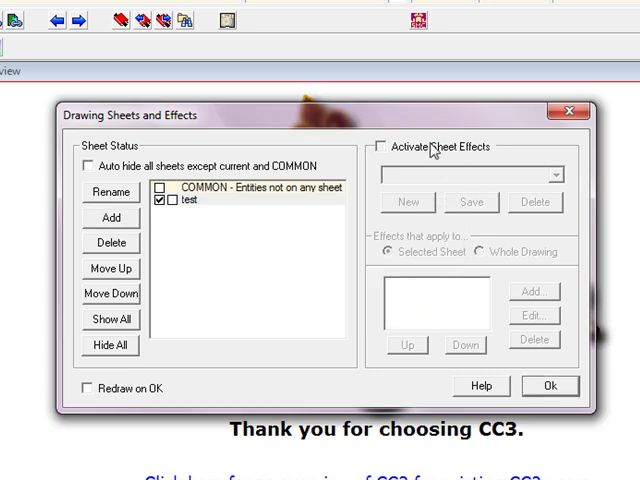
{"action": "left_click", "coordinate": [380, 146]}
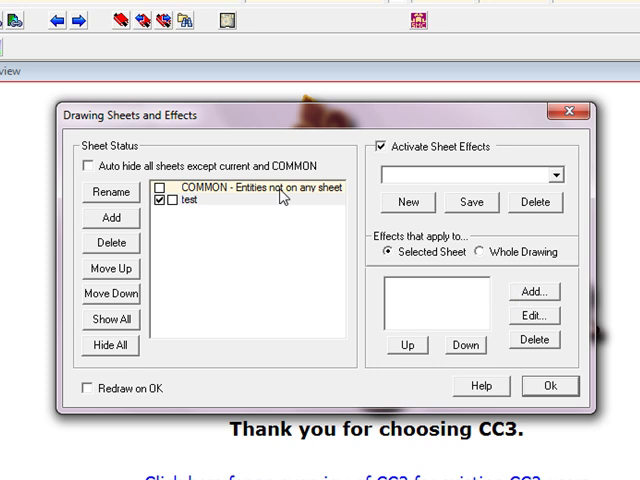
{"action": "left_click", "coordinate": [536, 290]}
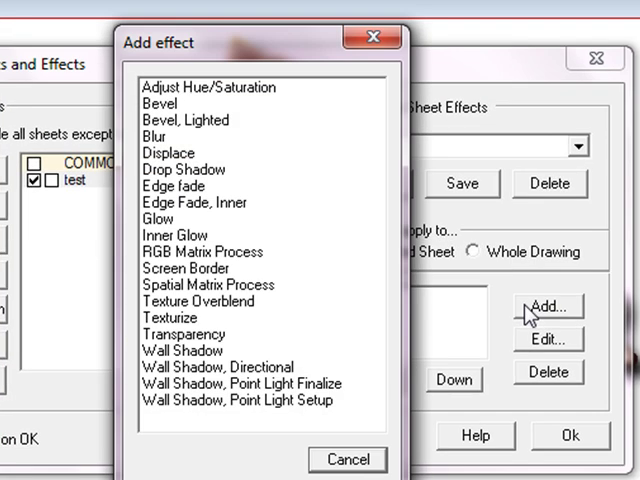
{"action": "left_click", "coordinate": [200, 202]}
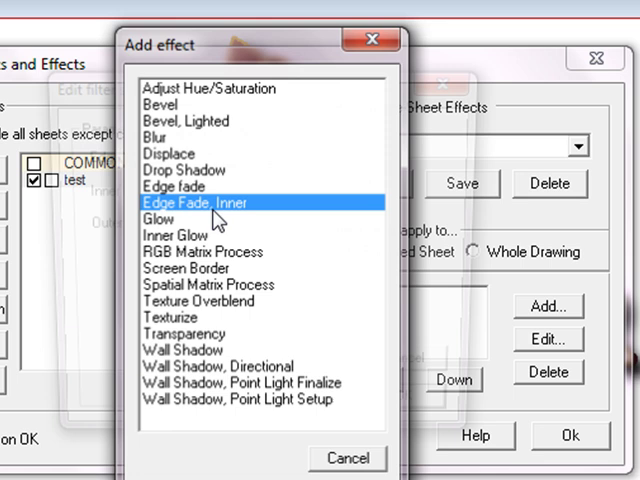